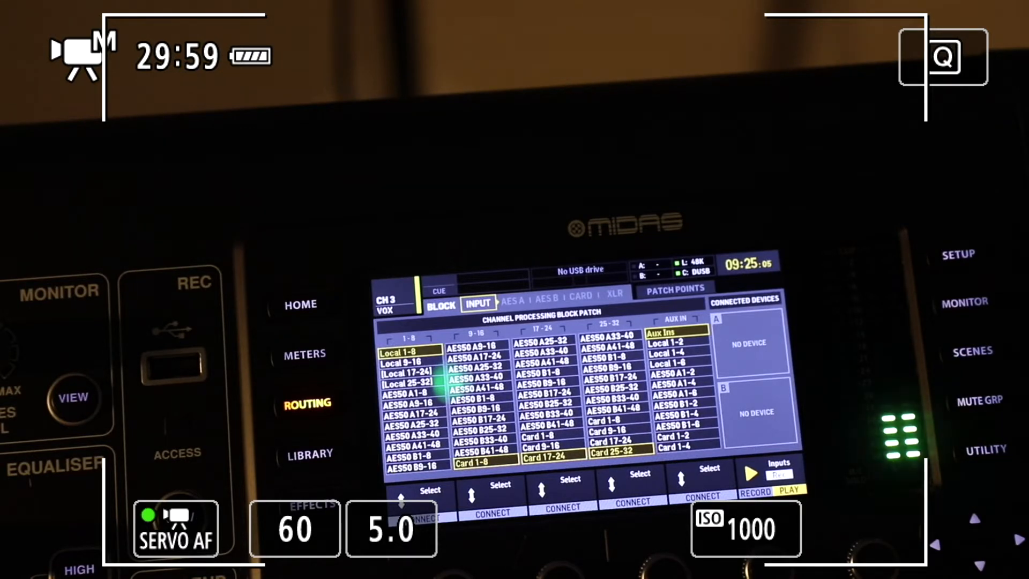
# - Switch the routing view from the channel input patch to the AES50 A output patch
pyautogui.click(512, 304)
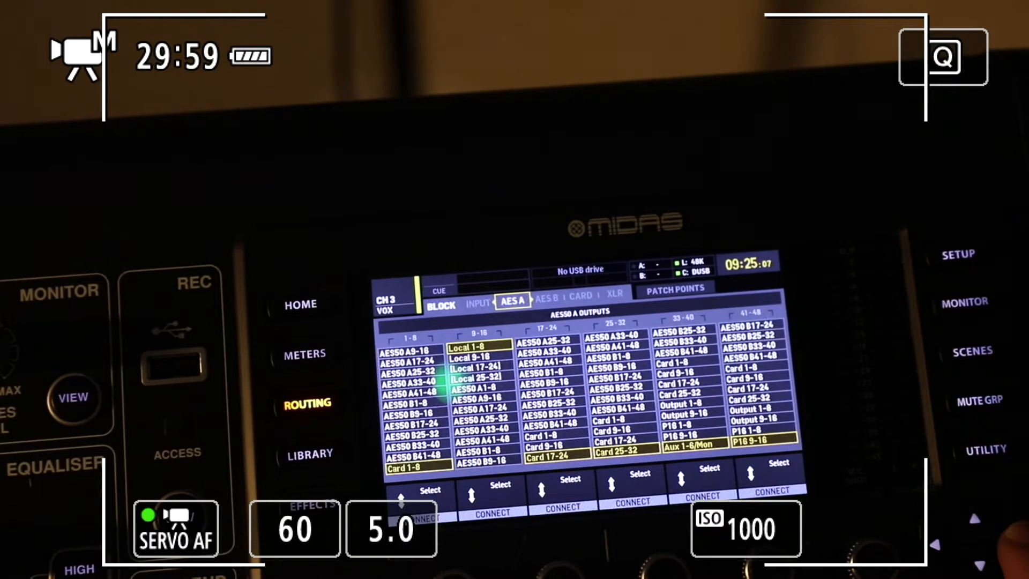
# - Show the expansion card output patch with card outputs 1-8 fed from Output 1-8
pyautogui.click(580, 296)
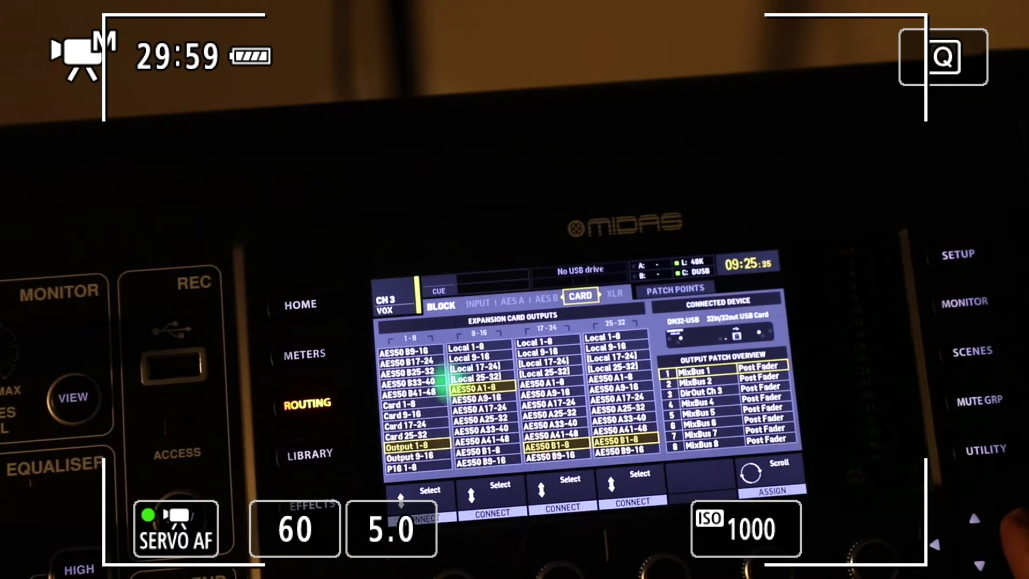
# - Assign Output 3 to DirOut Ch 3 with the tap set to Post Fader
pyautogui.click(613, 295)
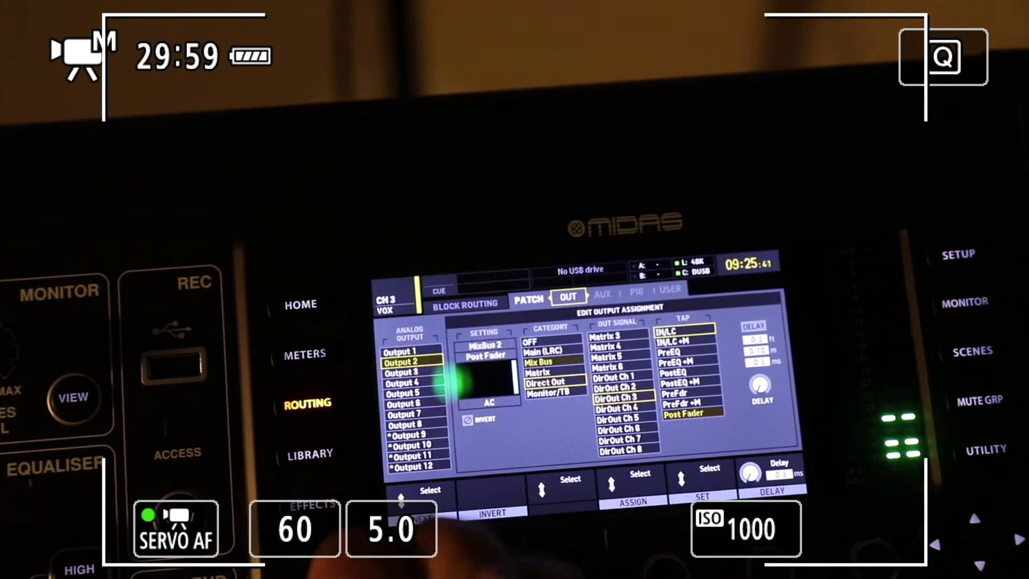
pyautogui.click(409, 372)
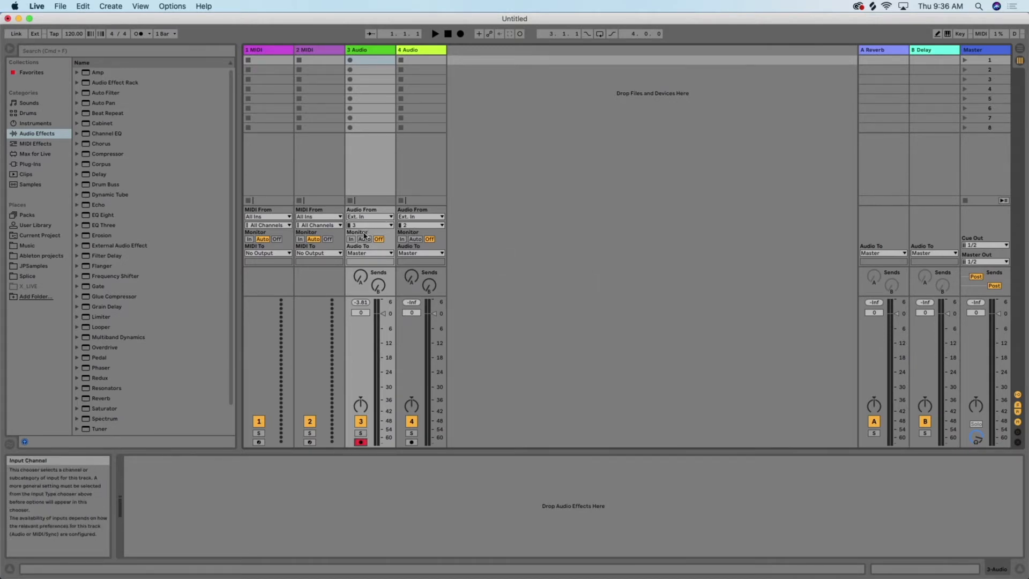
pyautogui.moveTo(618, 282)
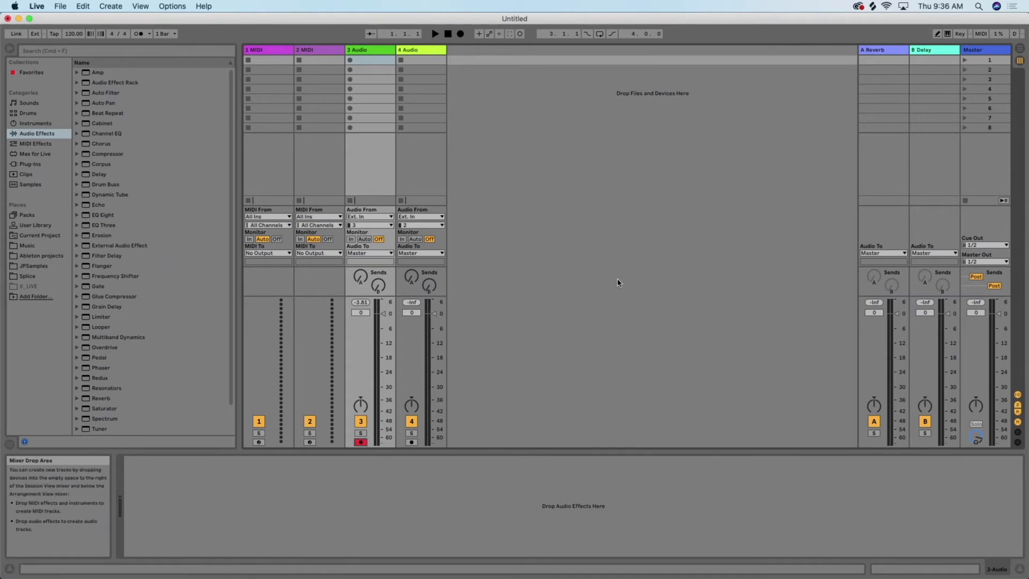